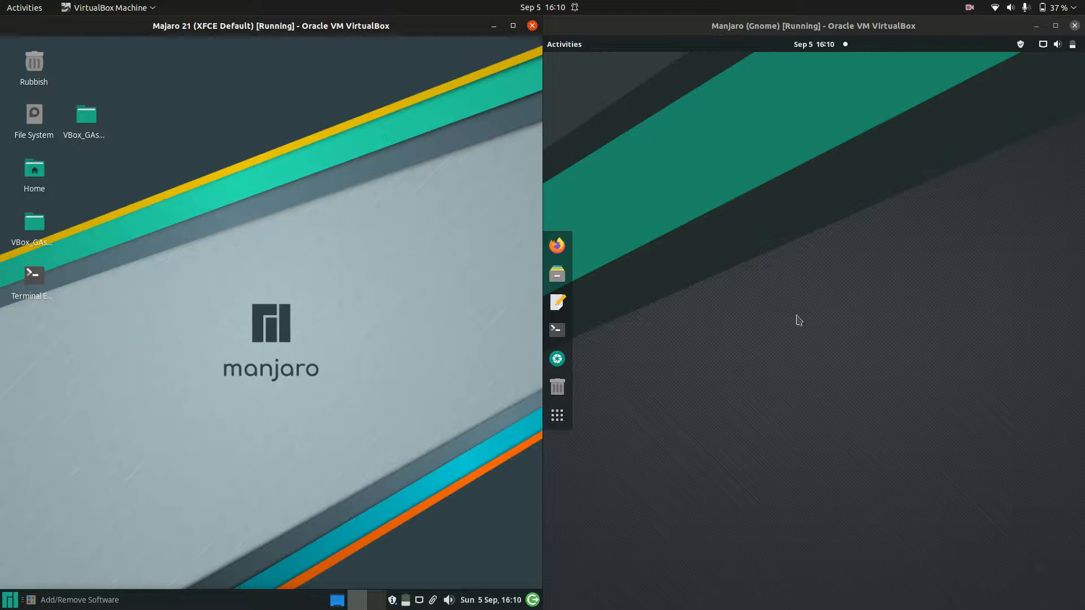
mouse_move(222, 143)
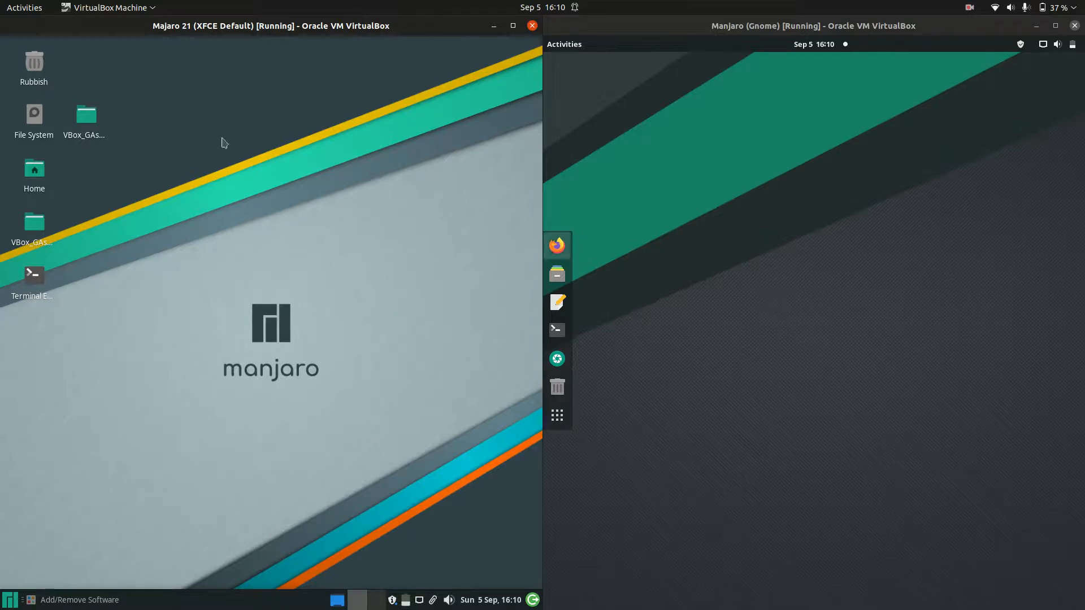
mouse_move(557, 246)
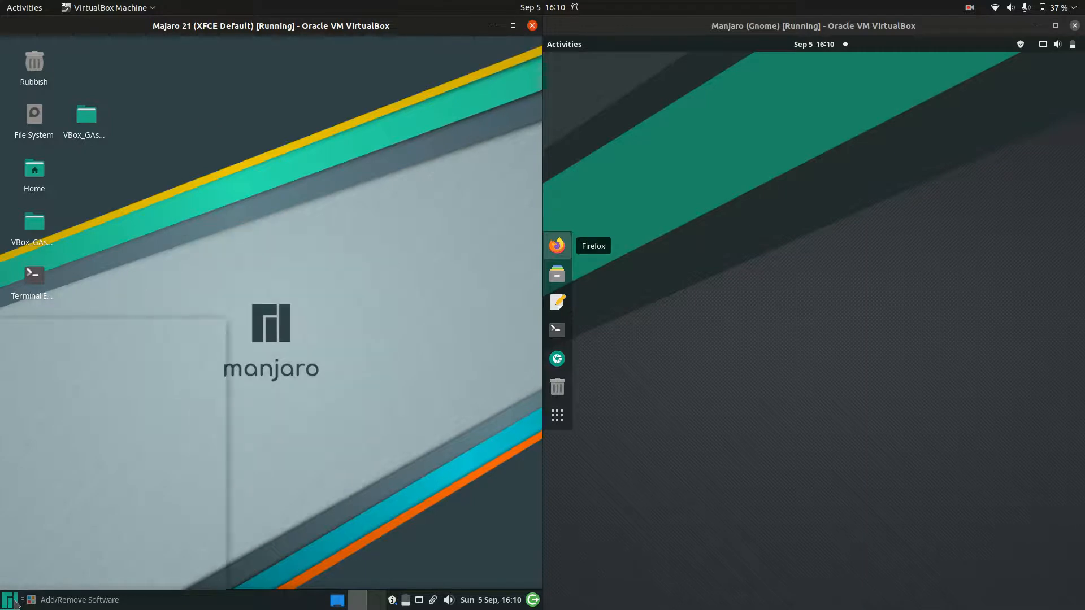
Step: Browse the XFCE applications menu and GNOME overview to reach the Thunar and Files windows
click(11, 599)
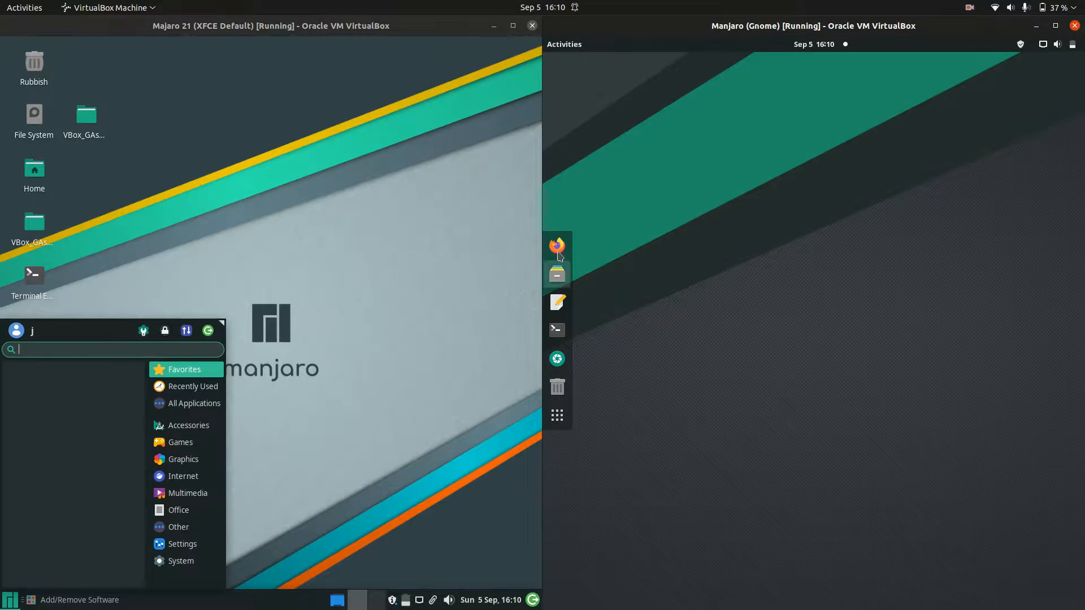
click(564, 43)
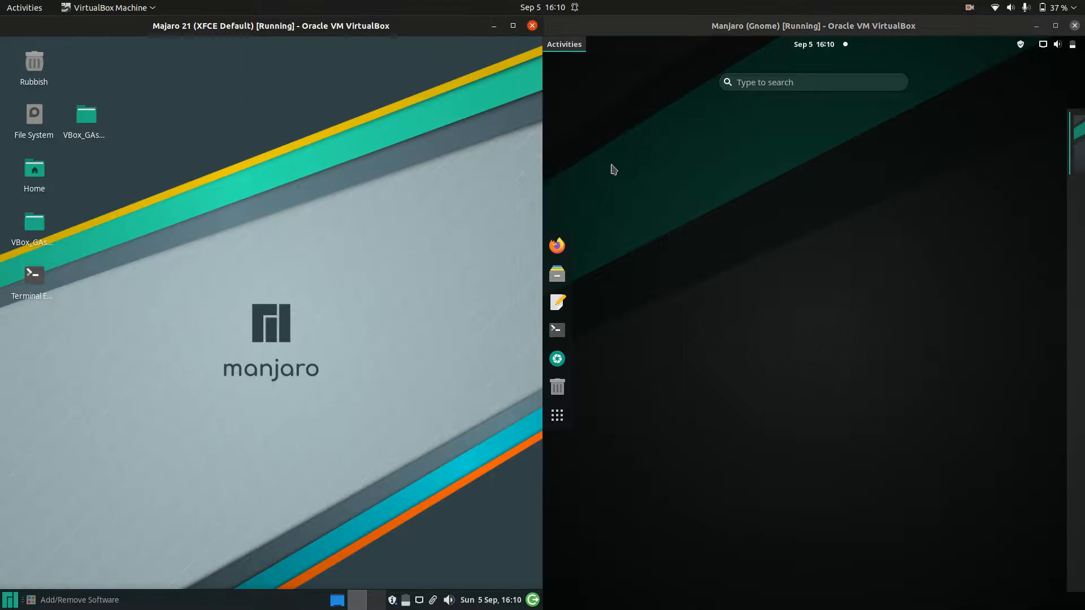
click(564, 44)
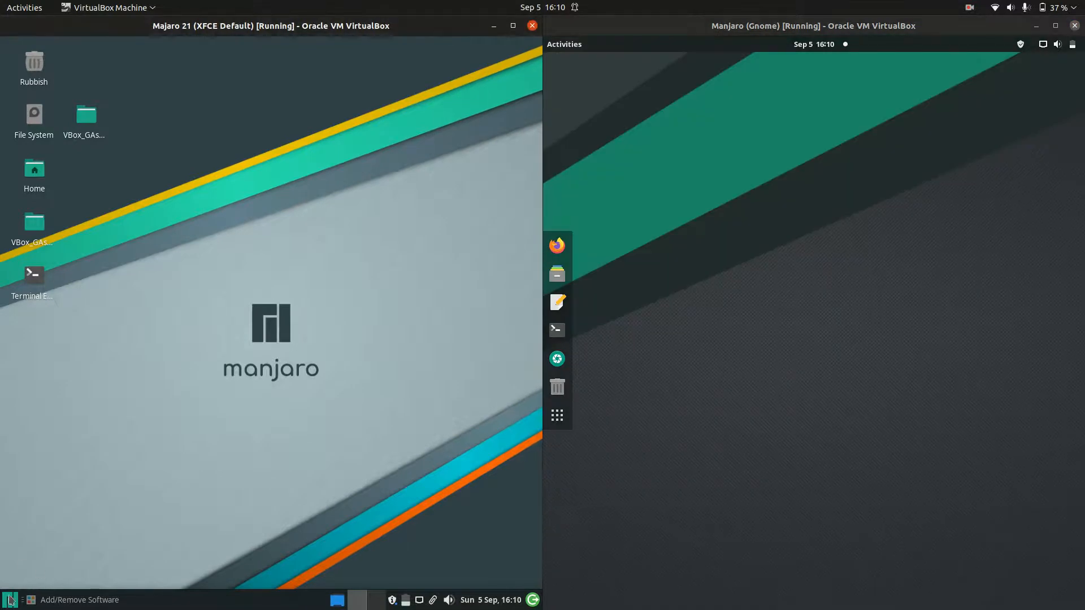
click(10, 600)
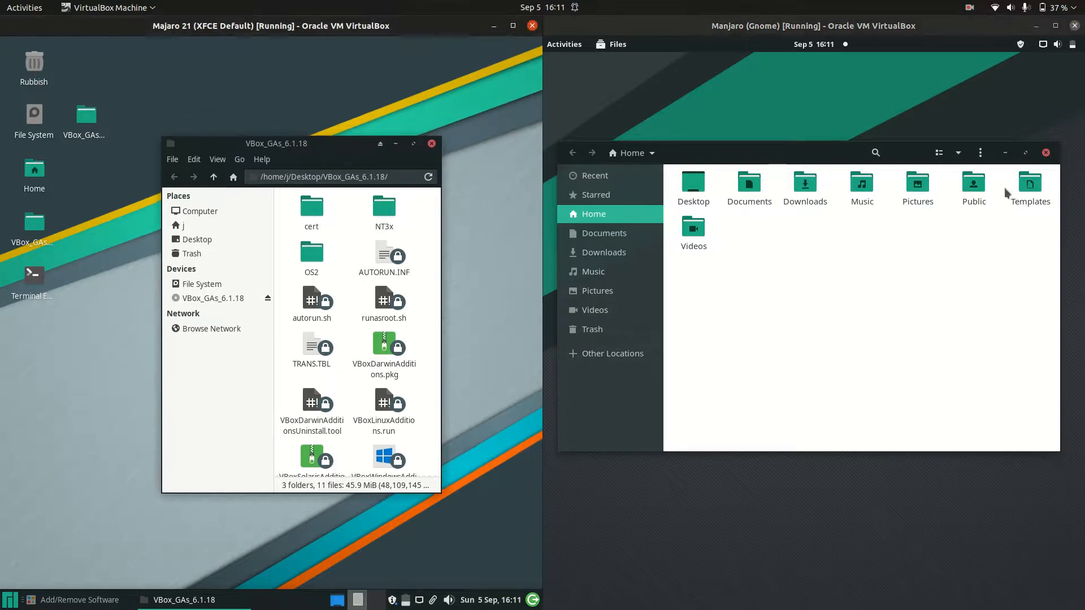
Step: View GNOME Files' About dialog showing version 40.2
click(980, 153)
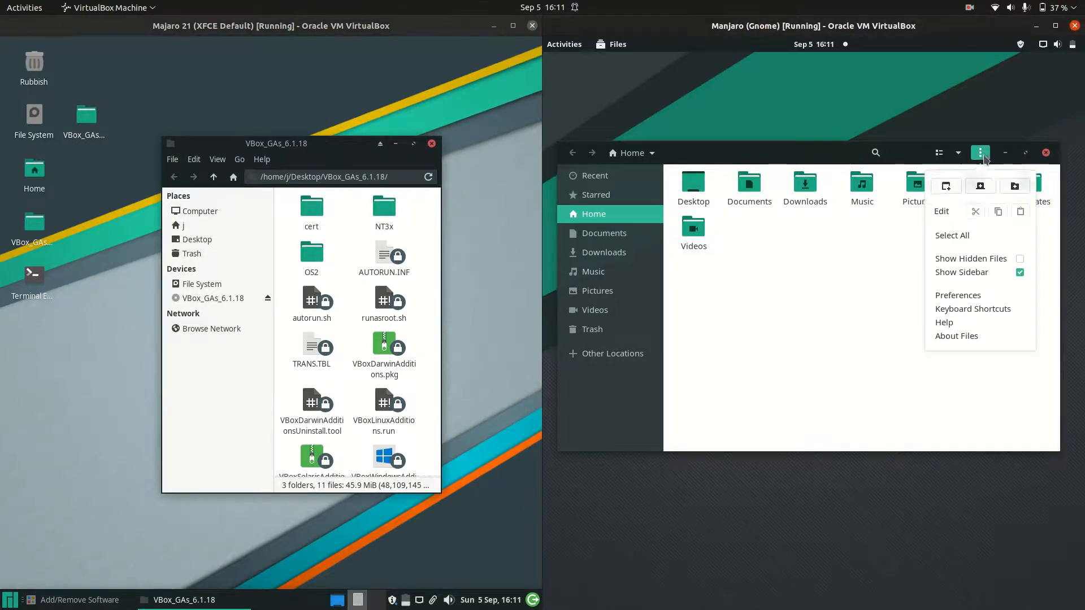
click(956, 336)
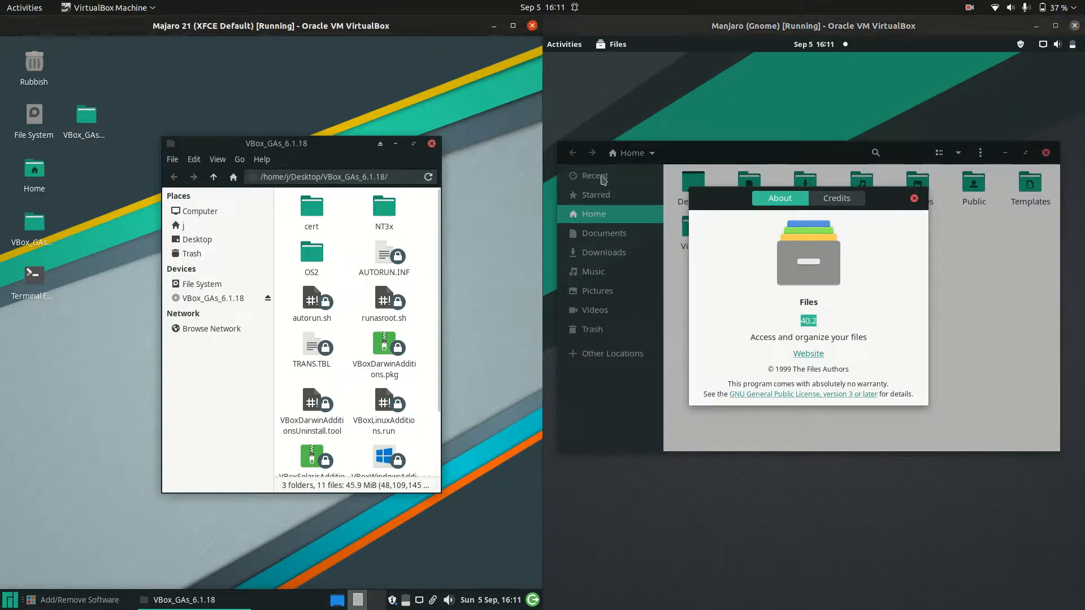
click(564, 43)
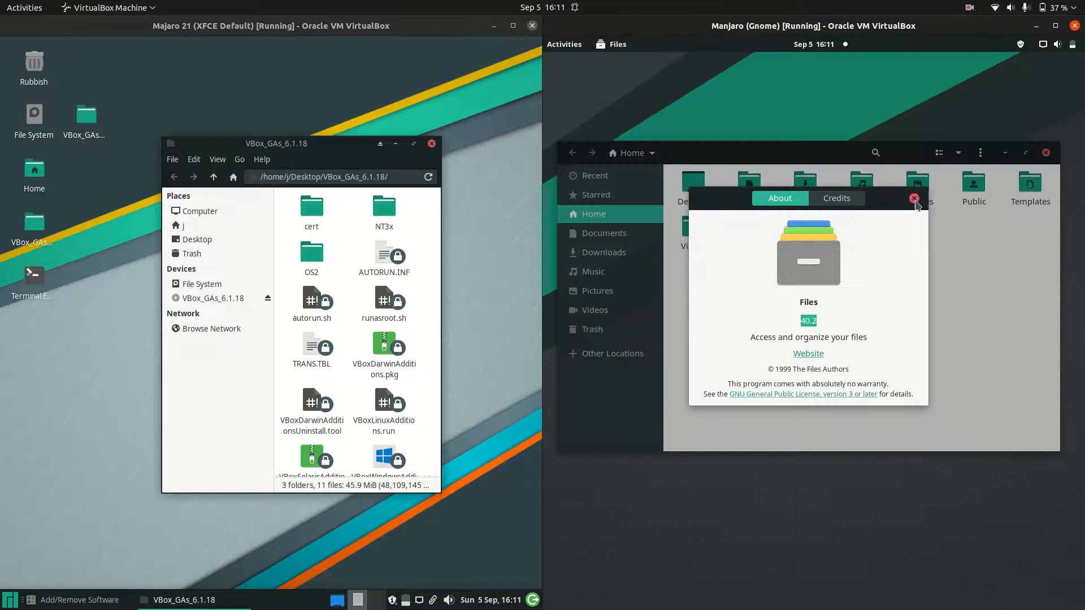
mouse_move(890, 200)
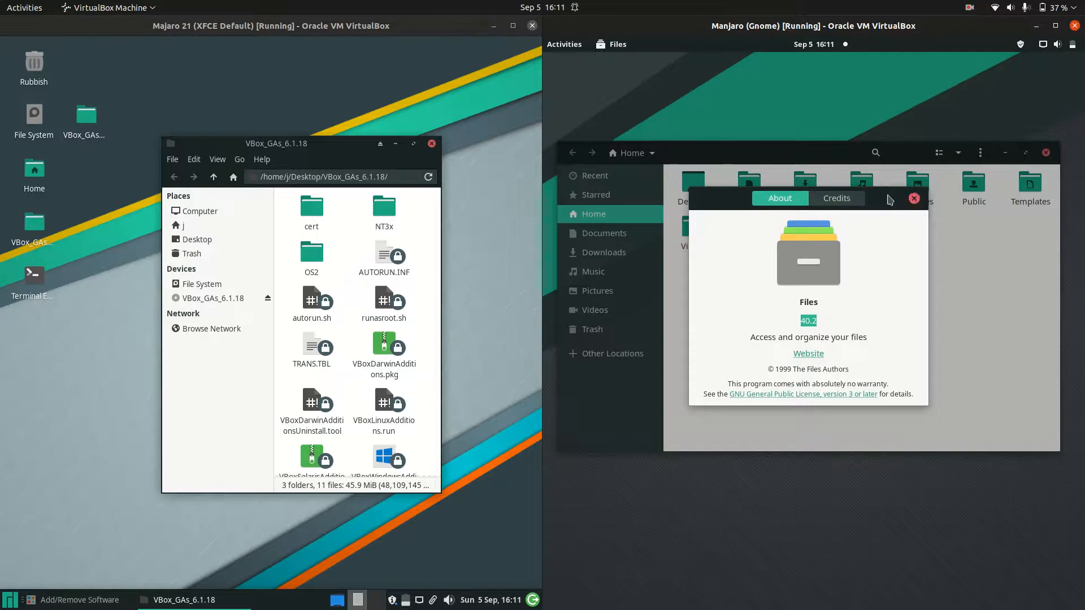
Step: Close the About dialog and show the GNOME overview with its open windows
click(914, 199)
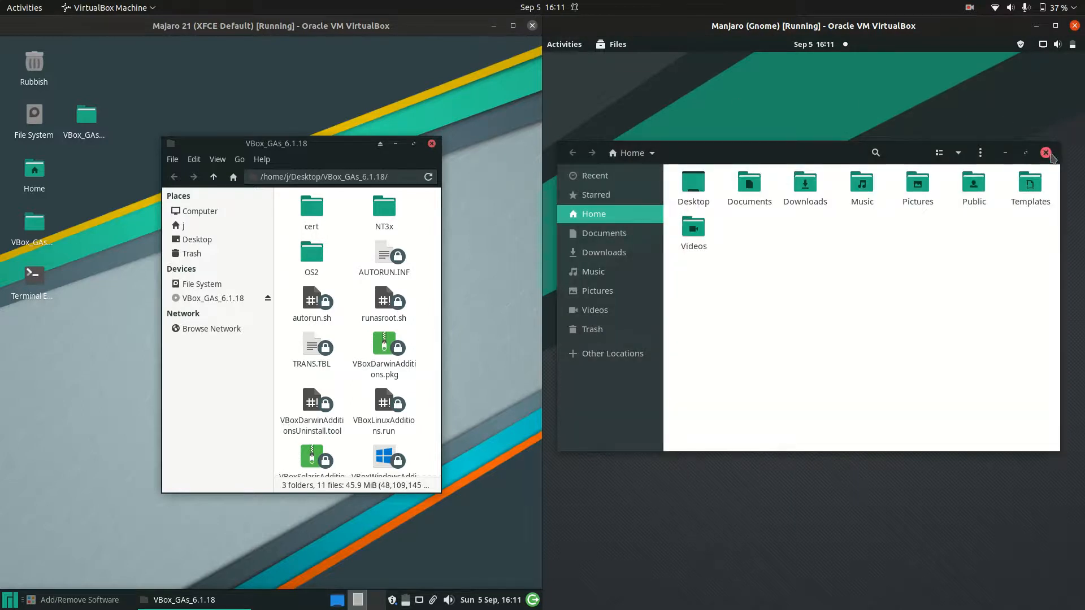
click(564, 44)
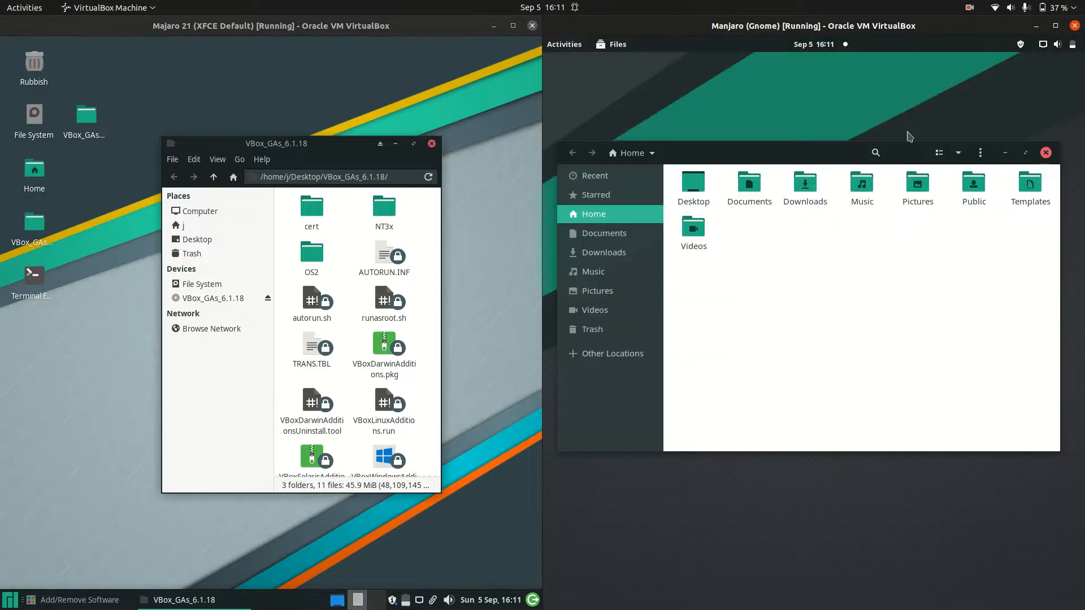
click(564, 43)
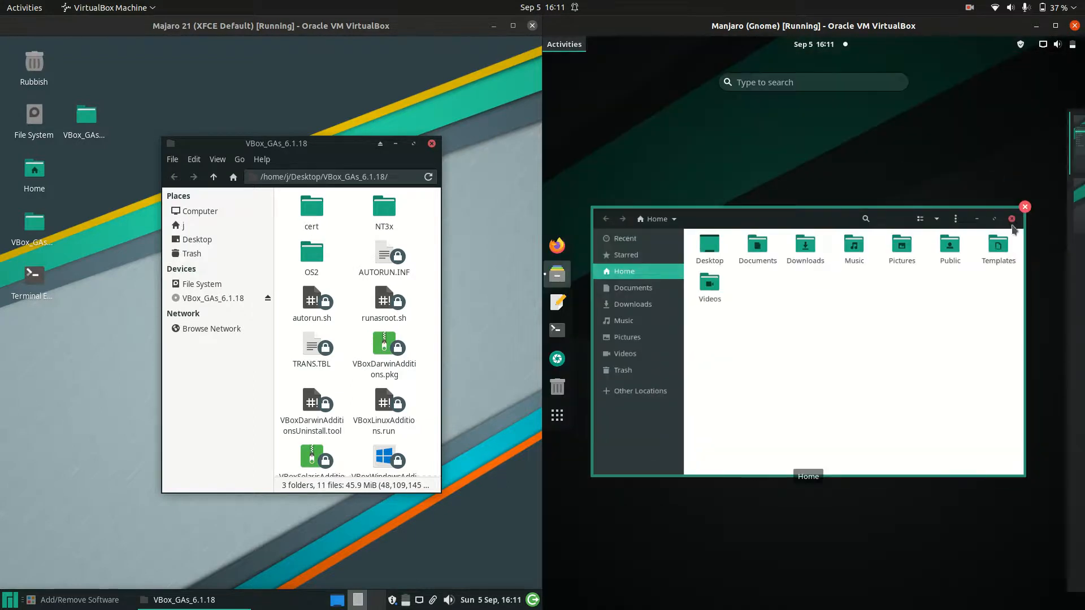
Step: Close the GNOME Files and XFCE file manager windows and view all GNOME applications
click(1025, 219)
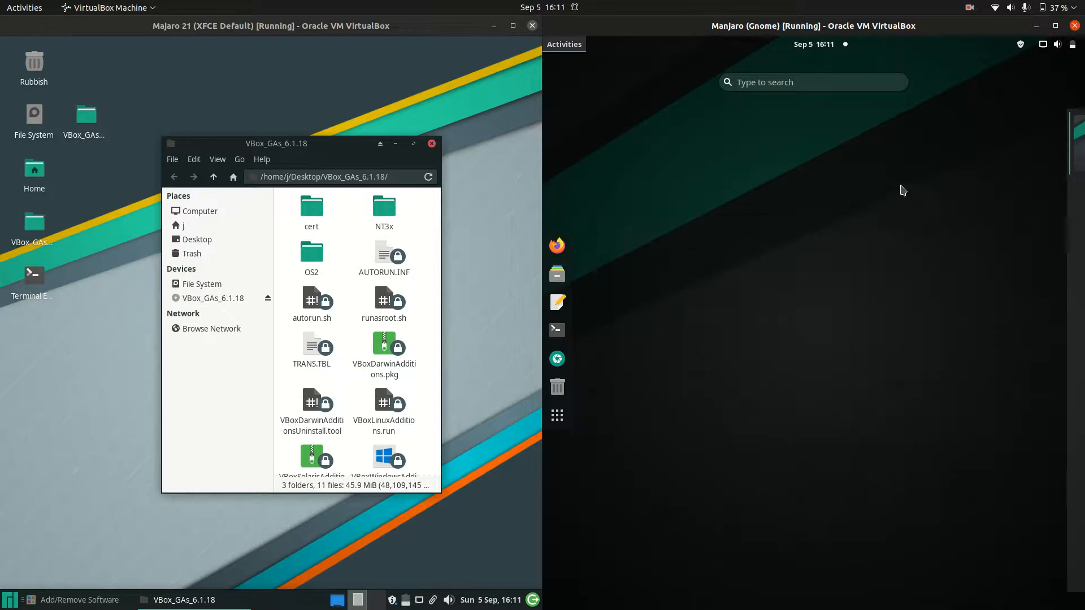
click(557, 416)
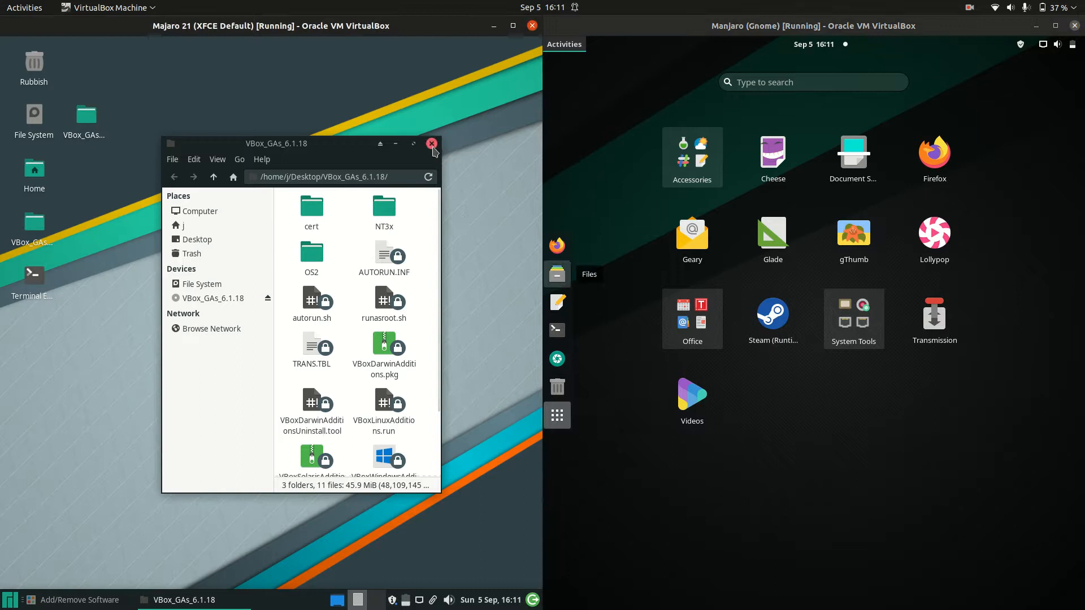
click(432, 144)
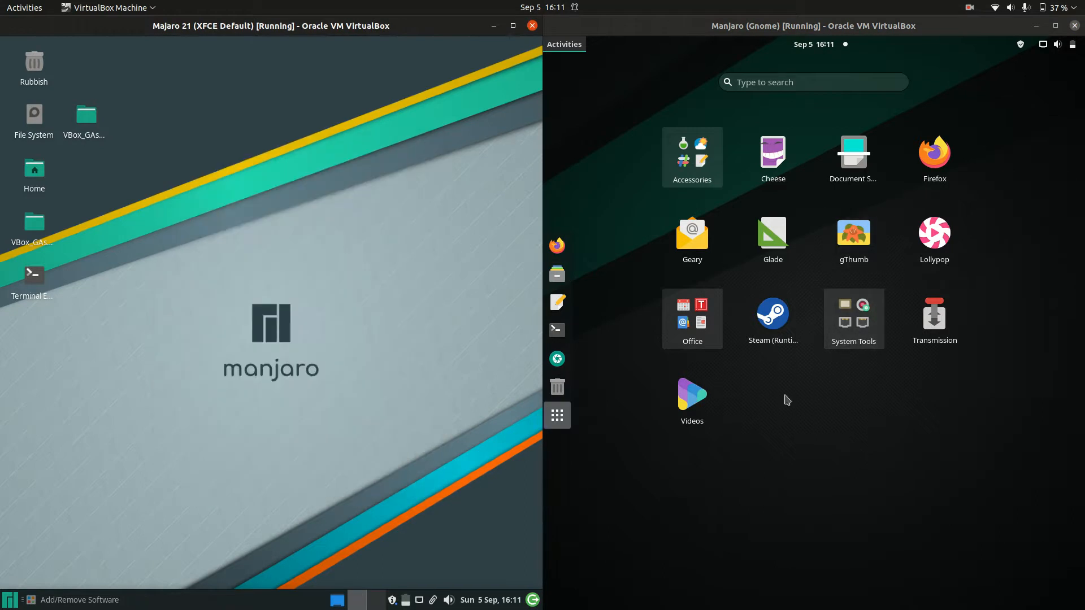
Step: Search 'off' in GNOME Activities and 'office' in the XFCE applications menu
click(814, 81)
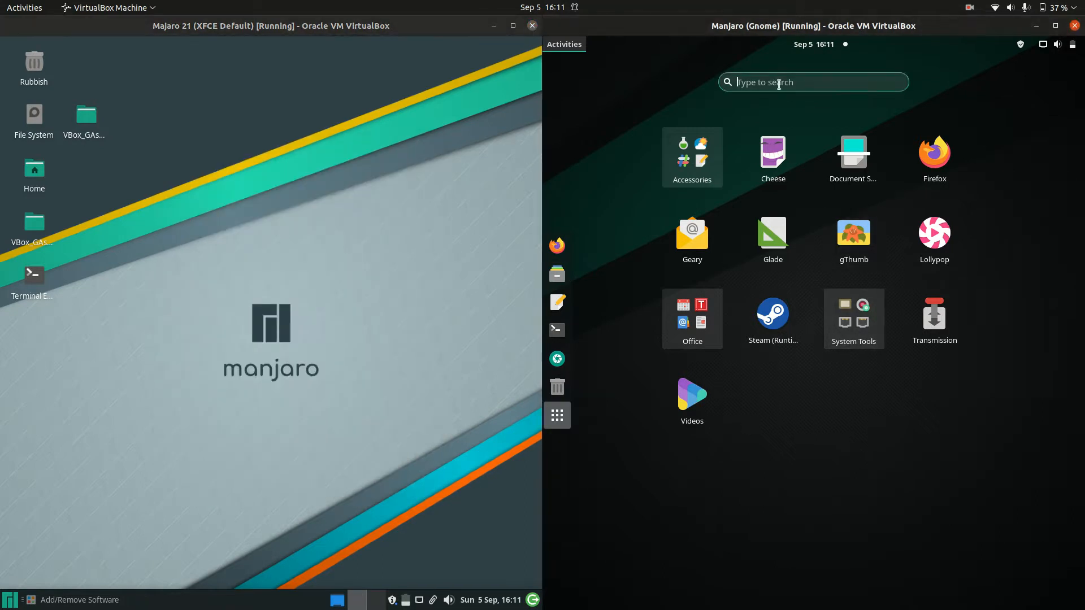
text(off)
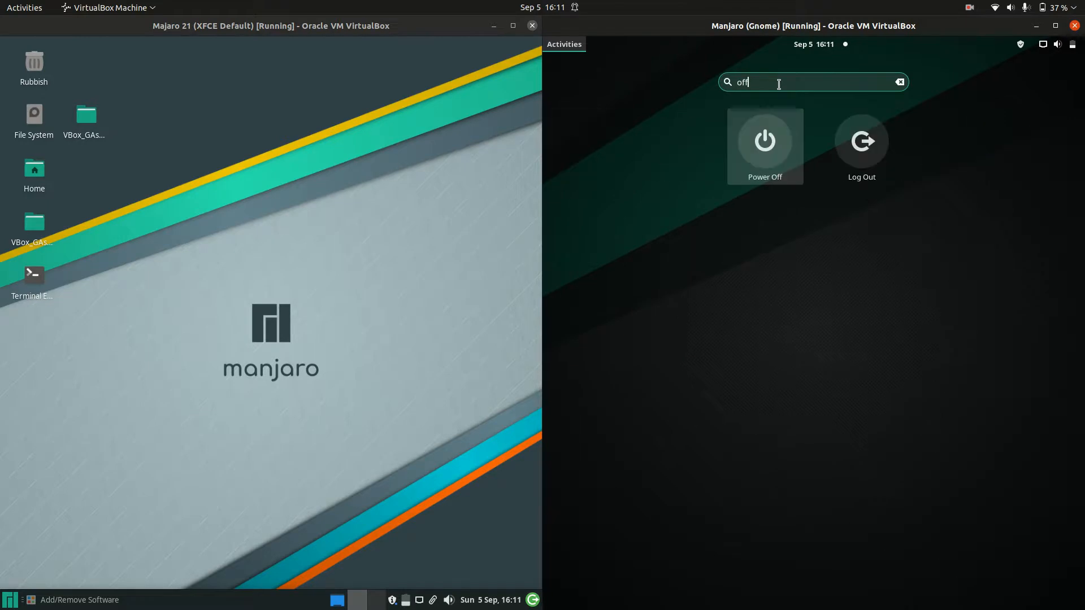
click(899, 81)
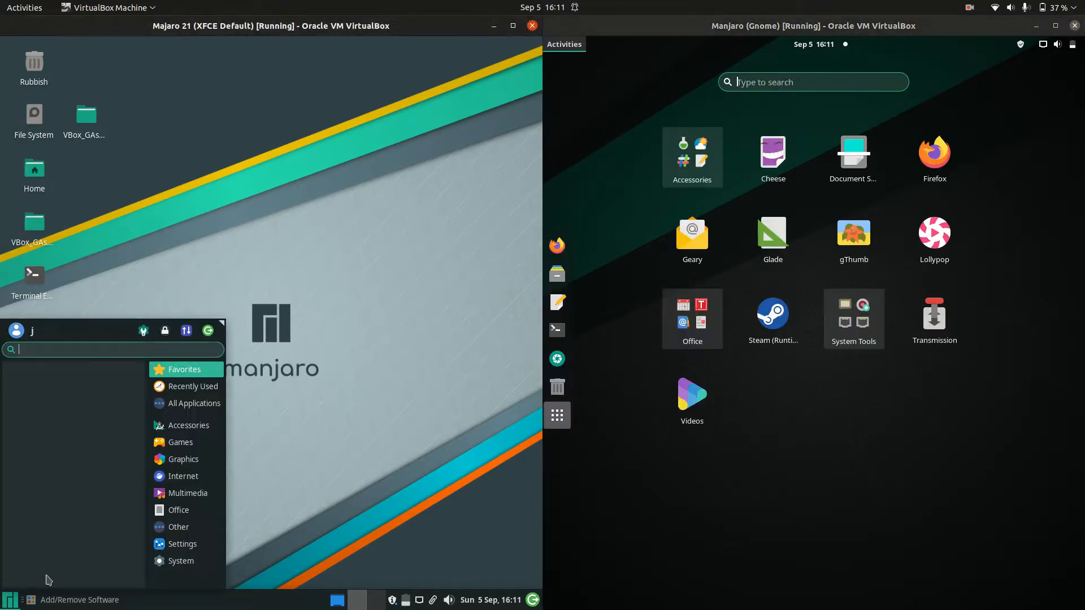
text(office)
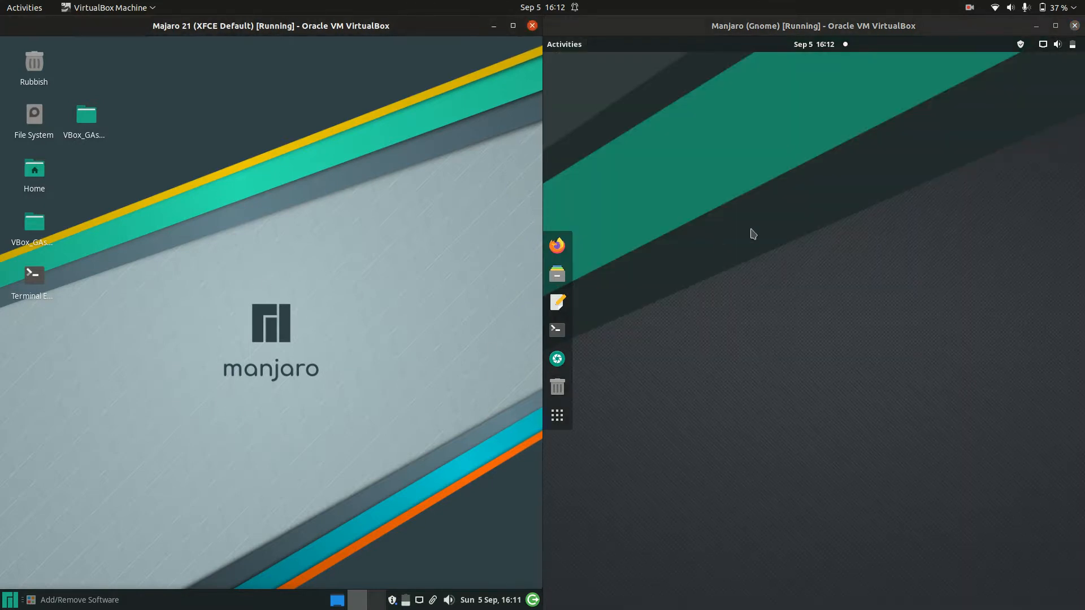
mouse_move(907, 426)
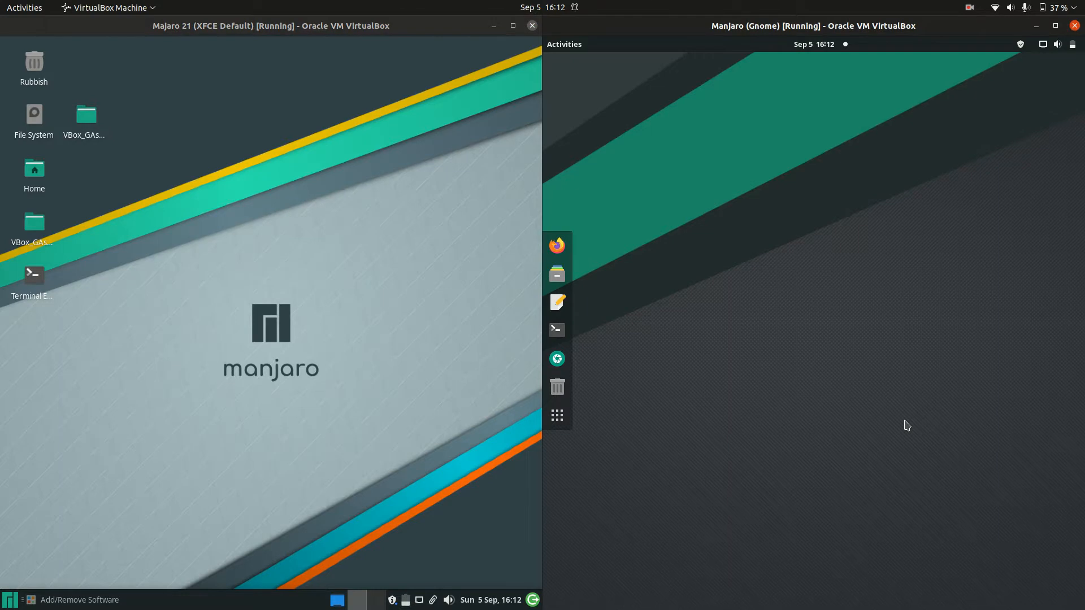
mouse_move(874, 386)
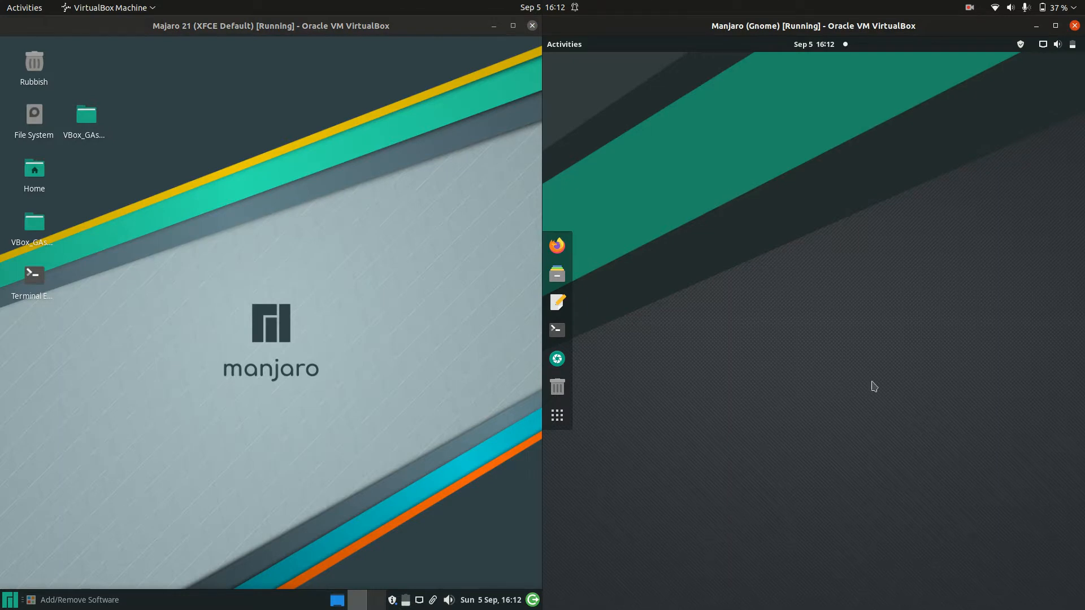
mouse_move(556, 246)
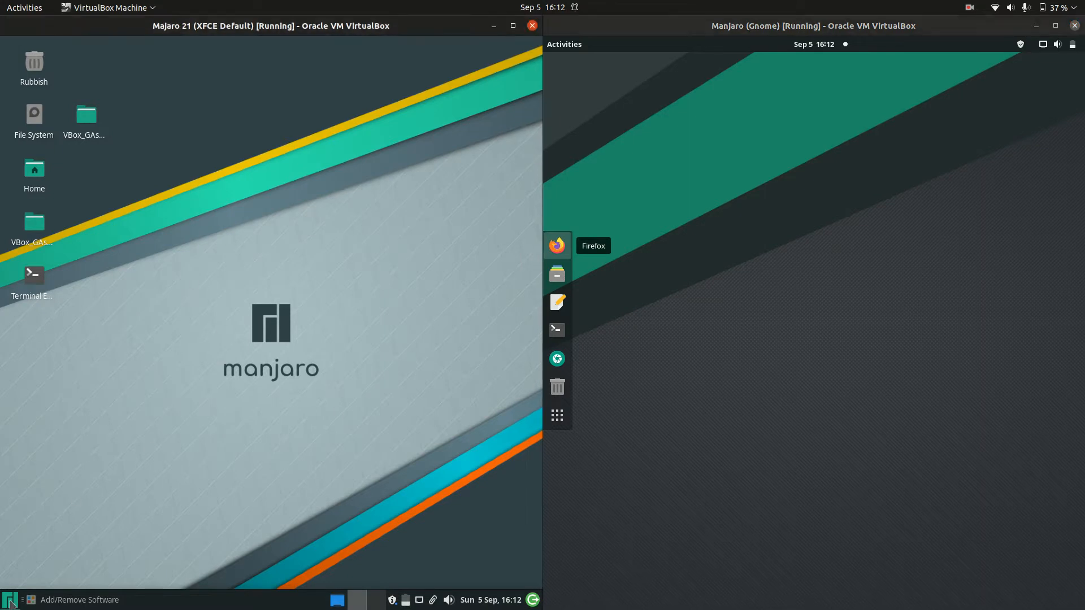
Step: Open the Whisker menu from the Manjaro button in the XFCE panel
click(10, 599)
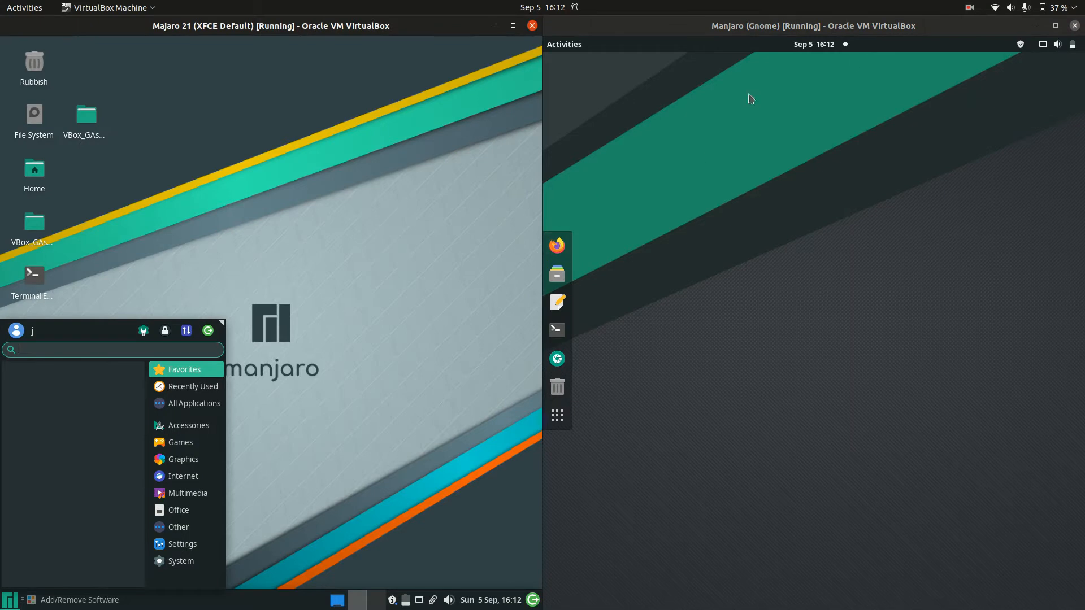
mouse_move(783, 135)
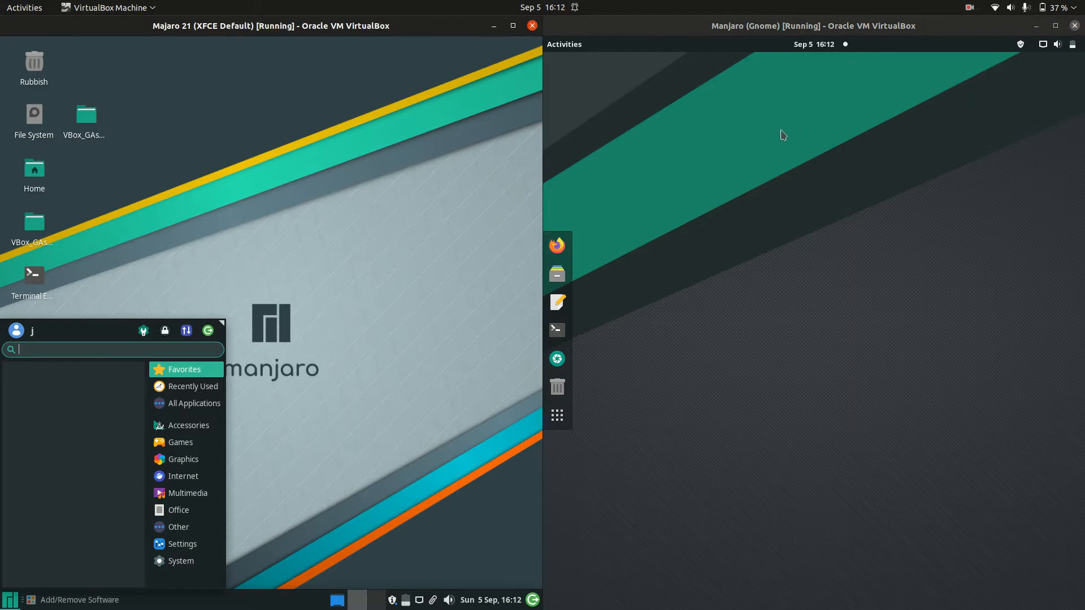
mouse_move(705, 139)
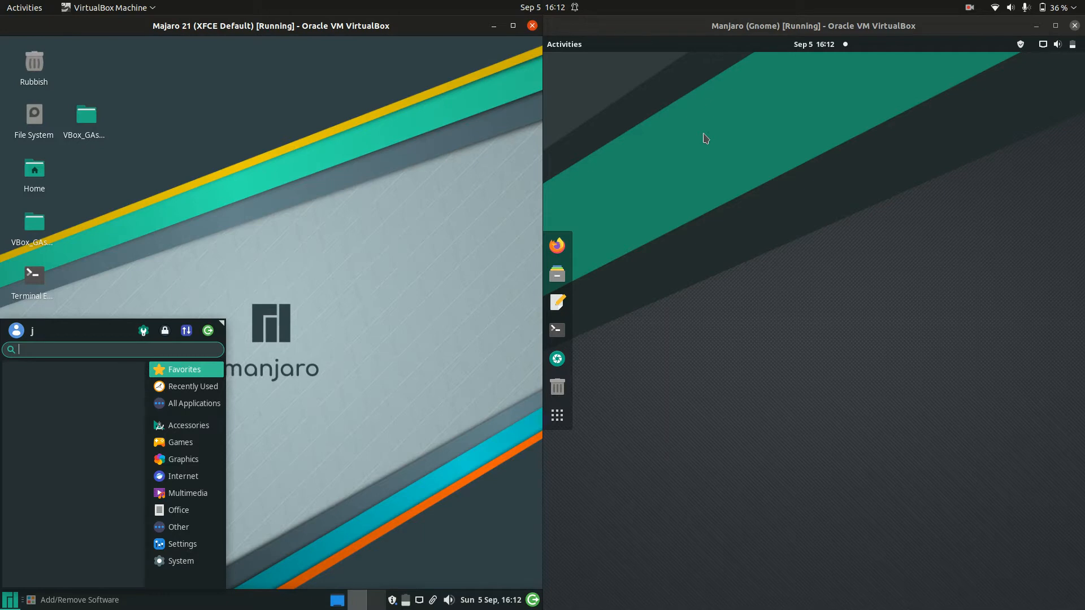
mouse_move(867, 133)
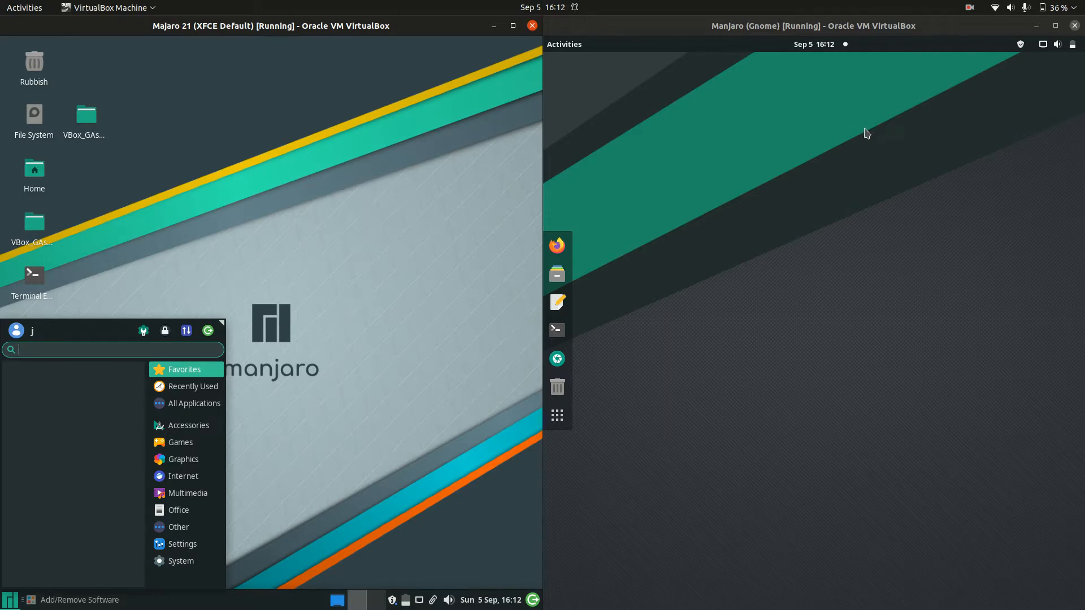
Step: Show the XFCE and GNOME desktop context menus, then dismiss GNOME's
right_click(867, 133)
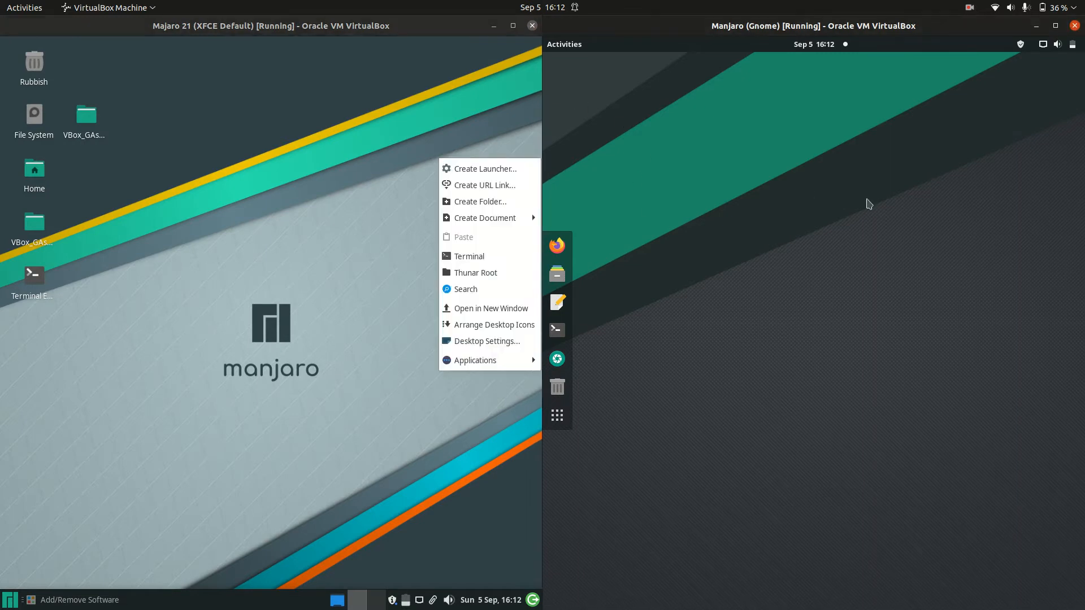
right_click(870, 203)
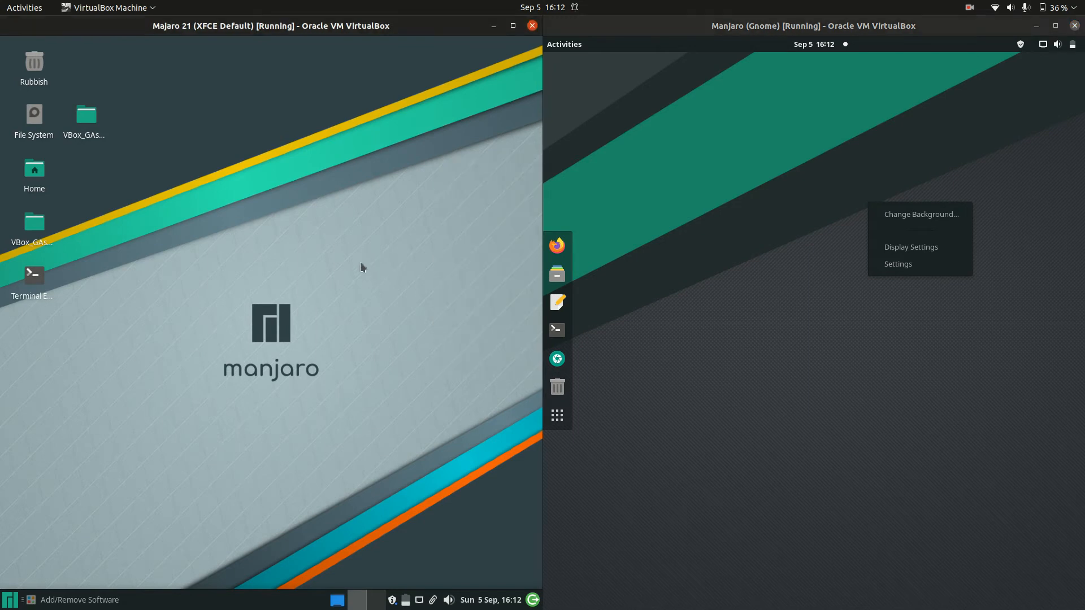
click(849, 241)
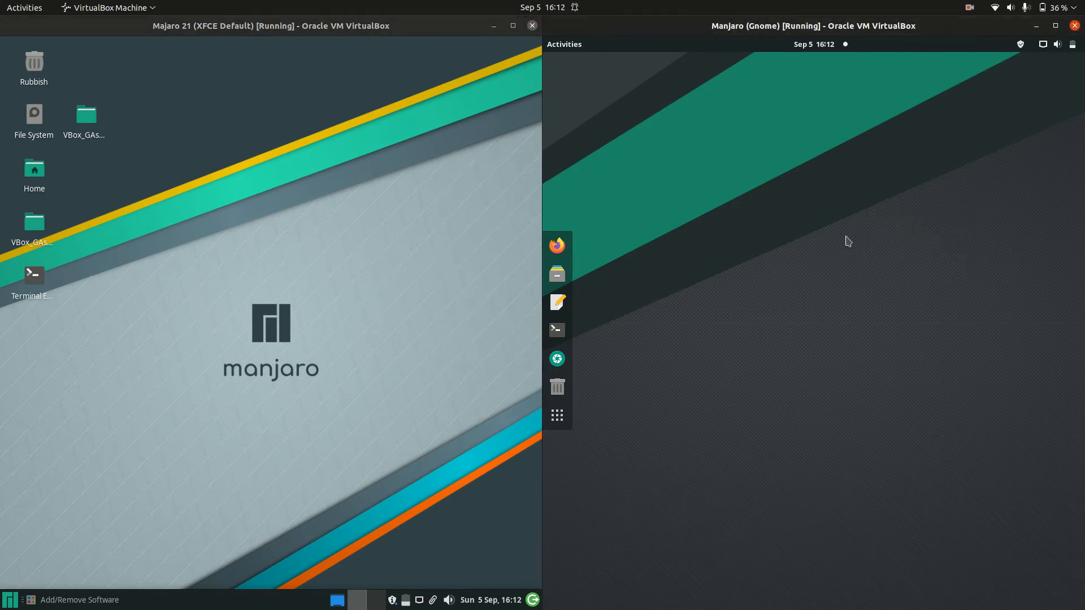
mouse_move(55, 567)
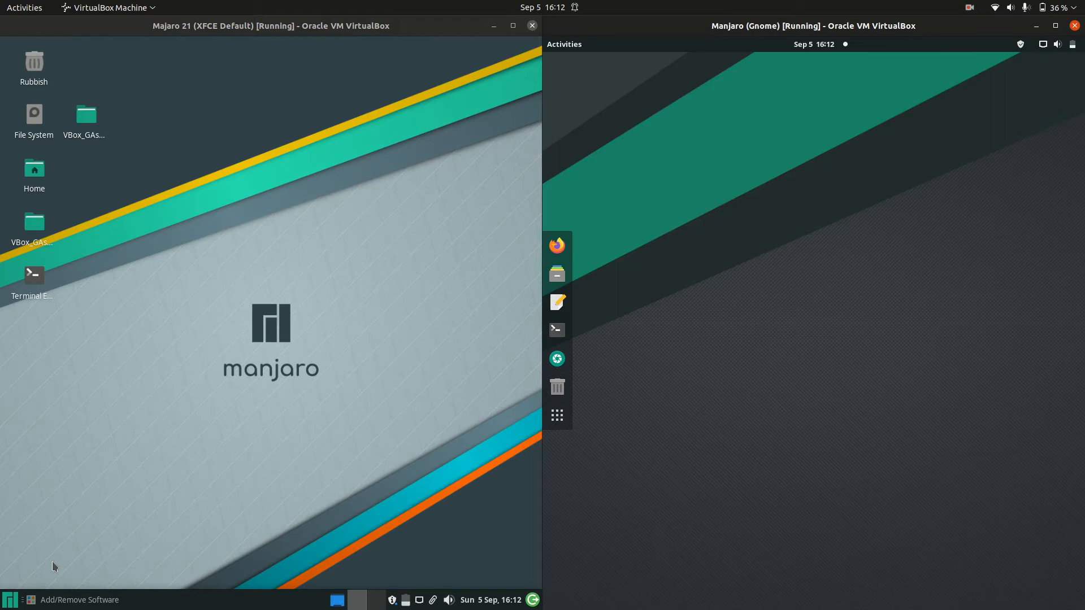
Step: Reopen the XFCE desktop context menu and choose Change Background… on the GNOME desktop
click(10, 599)
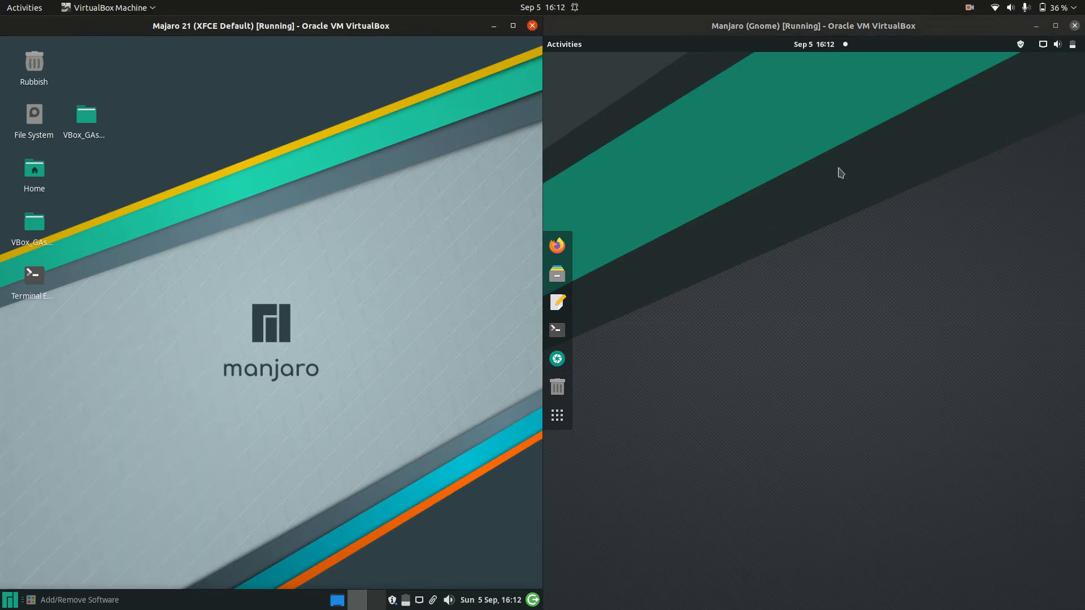
click(563, 43)
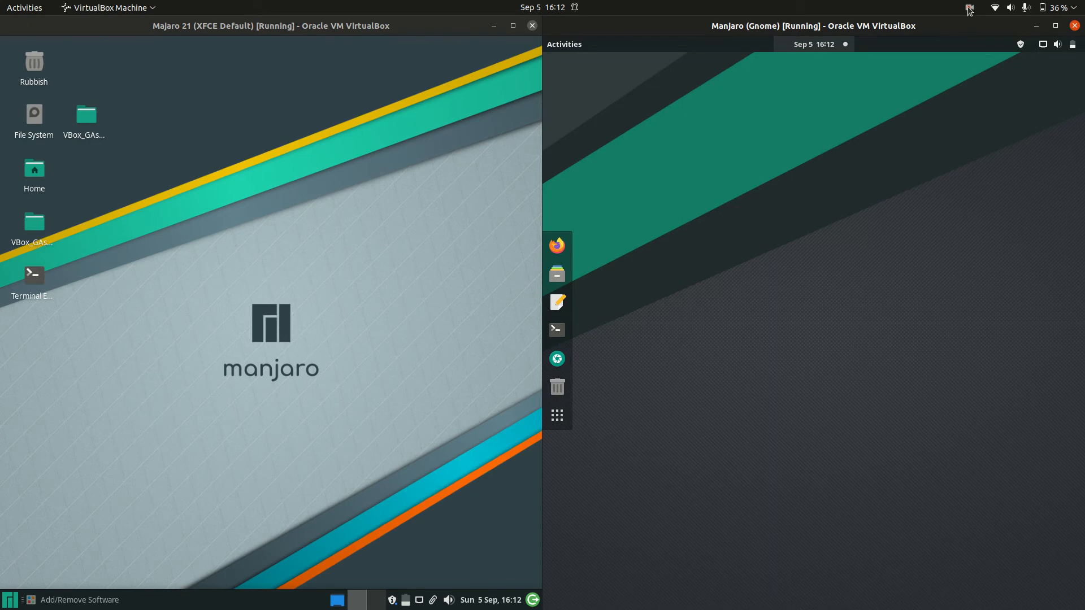
right_click(385, 207)
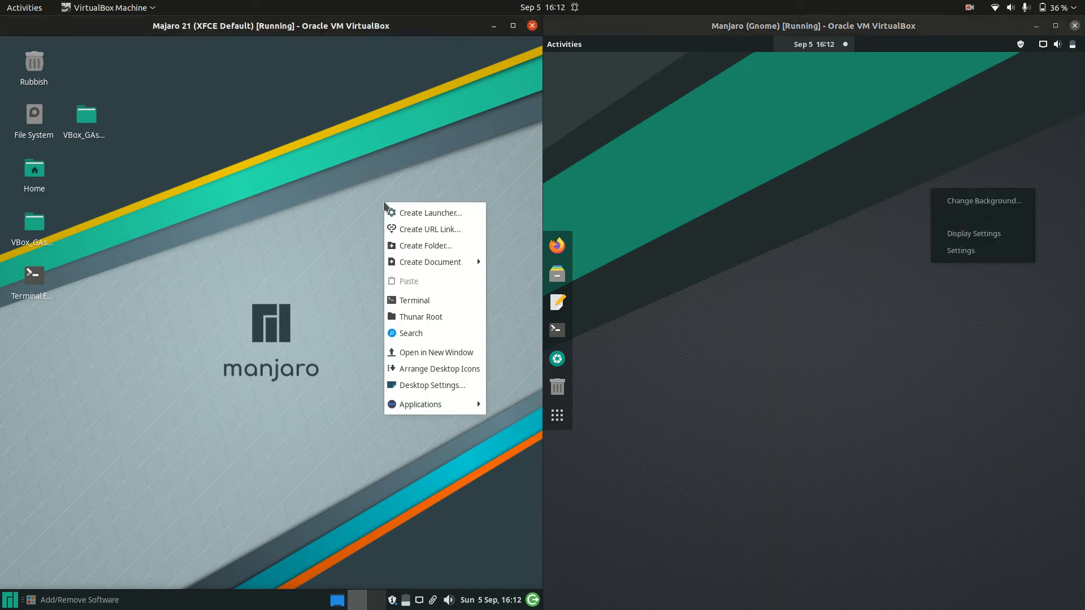
click(983, 201)
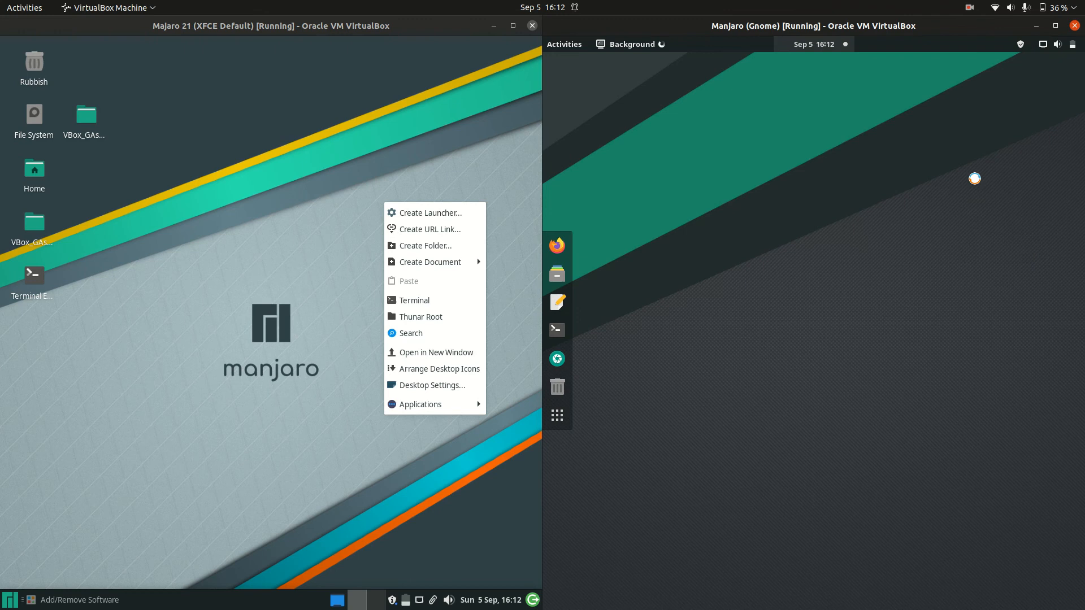